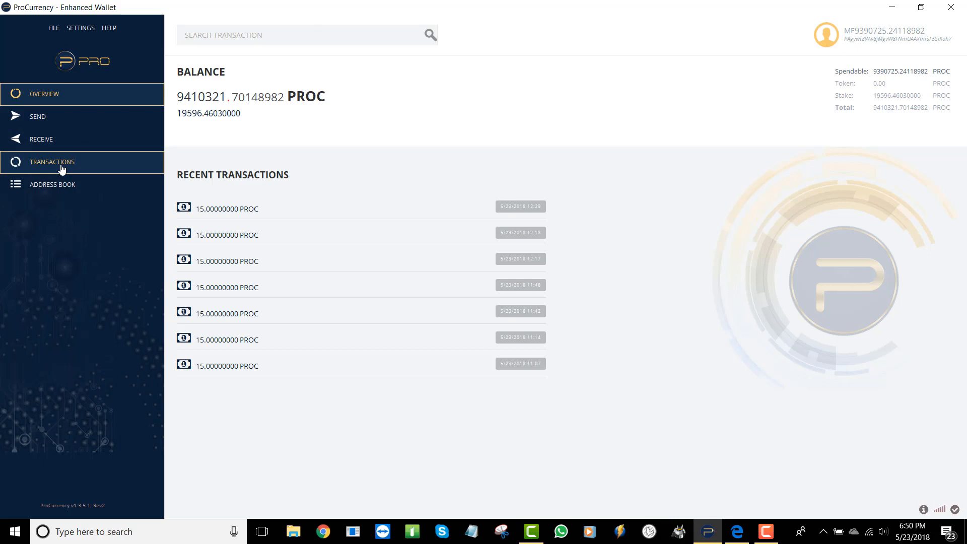
{"action": "mouse_move", "coordinate": [399, 265]}
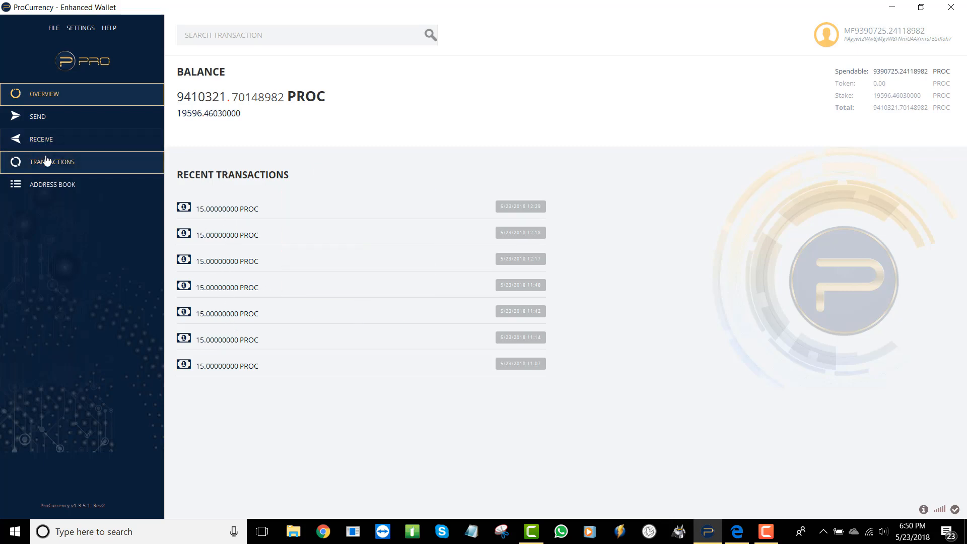
- Show the full Transactions list with status, date, type, address and amount columns
{"action": "left_click", "coordinate": [43, 94]}
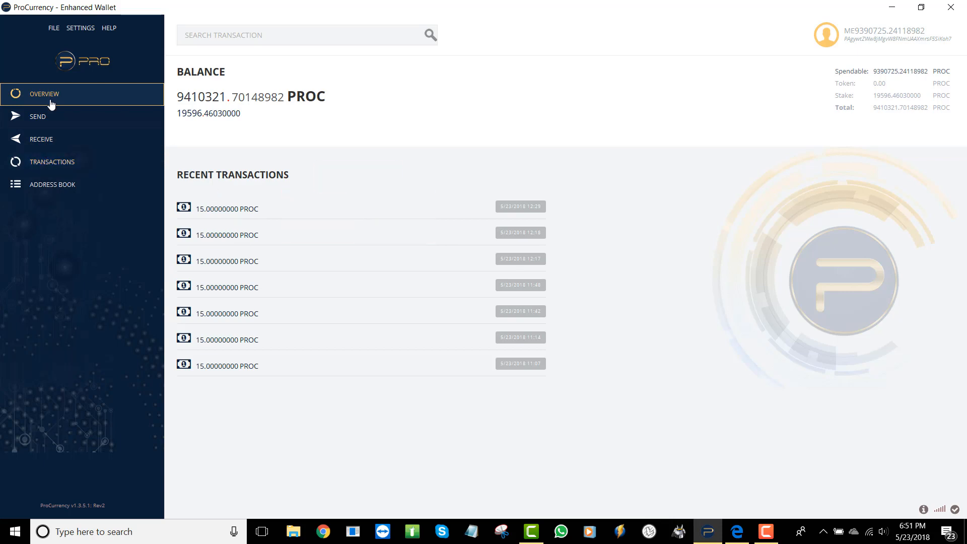
{"action": "left_click", "coordinate": [52, 162]}
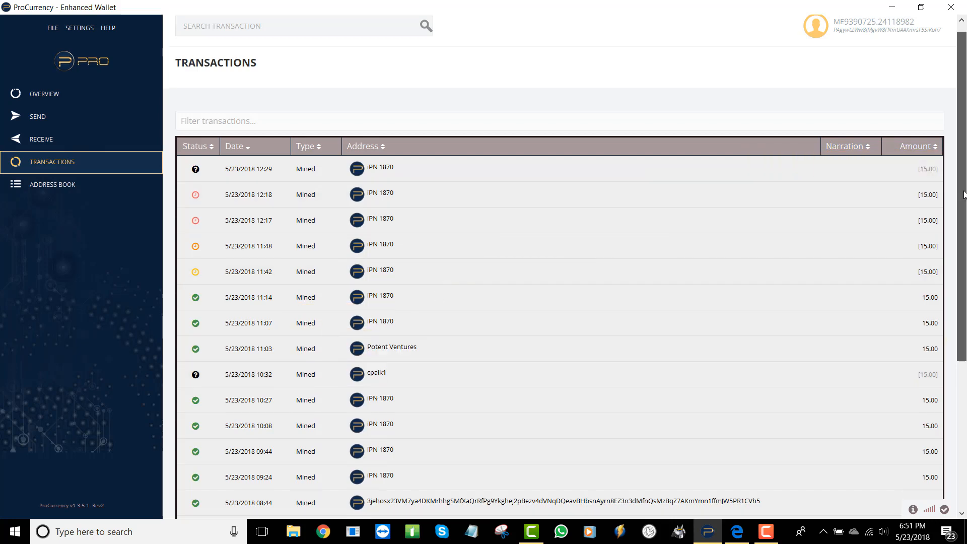
- Review transaction pages 2 and 3, then return to the wallet Overview
{"action": "scroll", "scroll_direction": "down", "scroll_amount": 3}
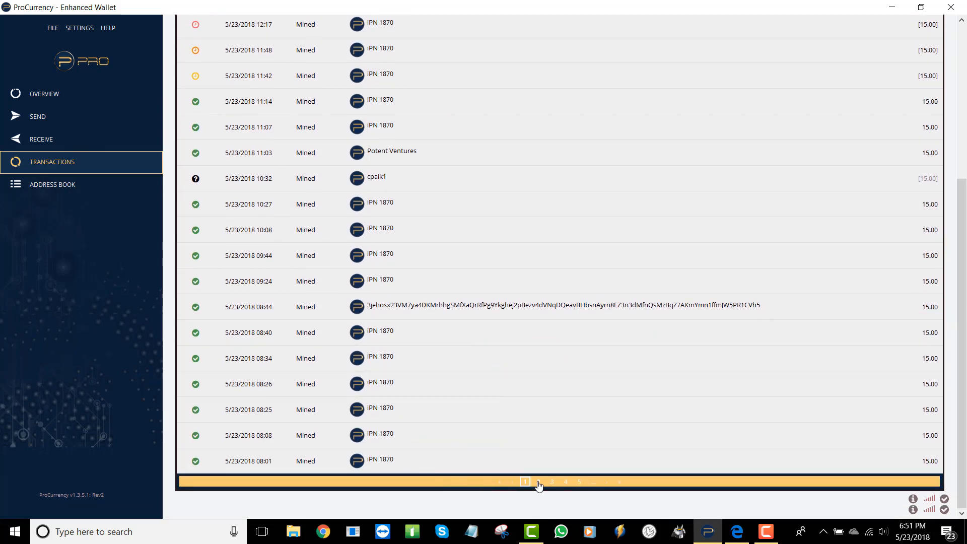
{"action": "left_click", "coordinate": [538, 482]}
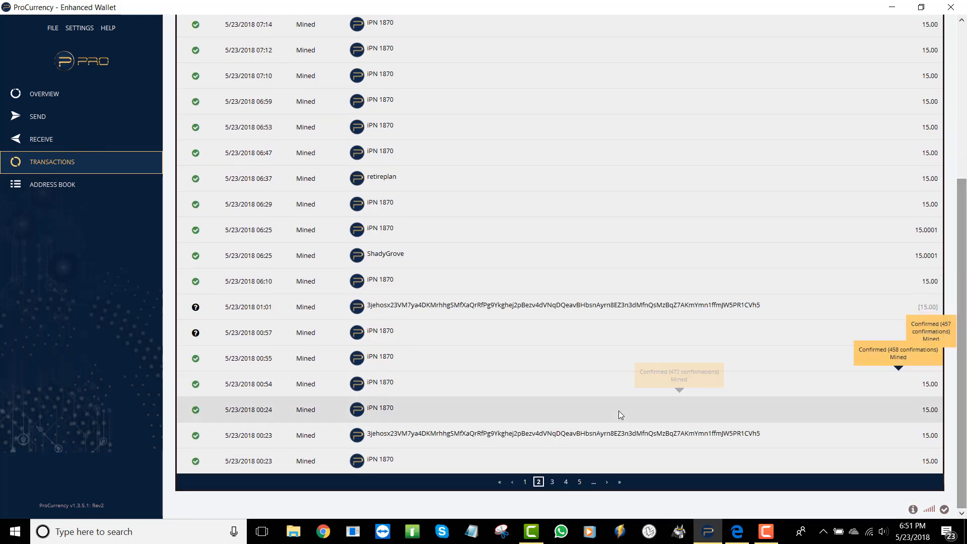
{"action": "left_click", "coordinate": [551, 481]}
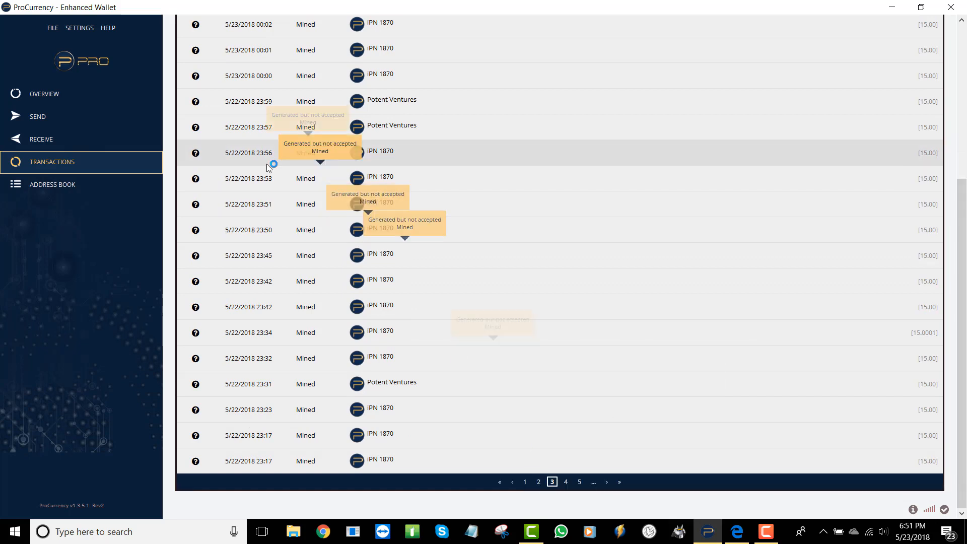
{"action": "mouse_move", "coordinate": [195, 165]}
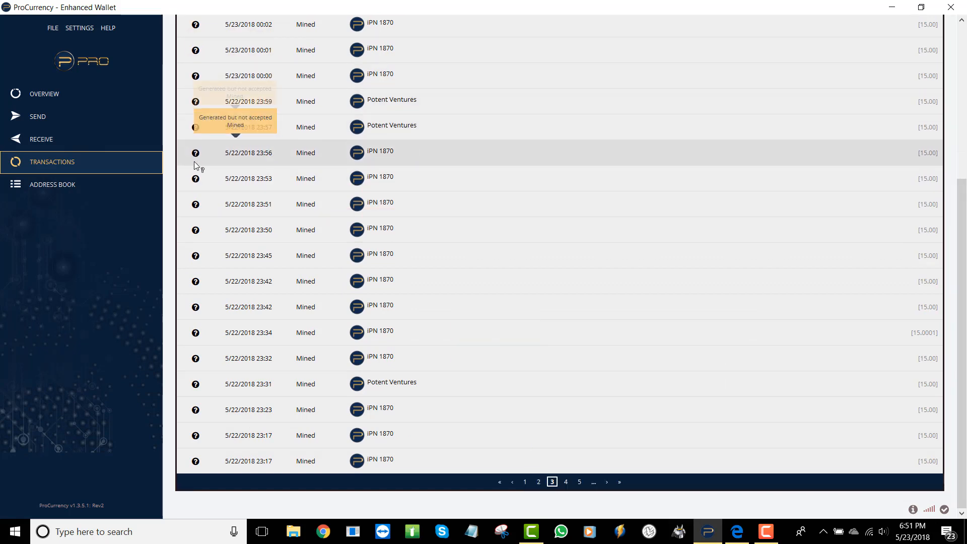
{"action": "mouse_move", "coordinate": [210, 270]}
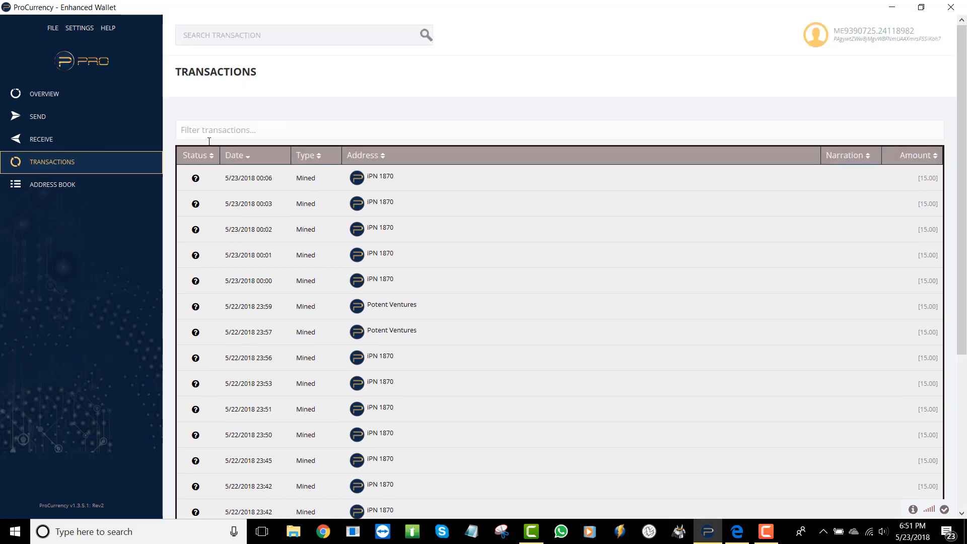
{"action": "left_click", "coordinate": [41, 94]}
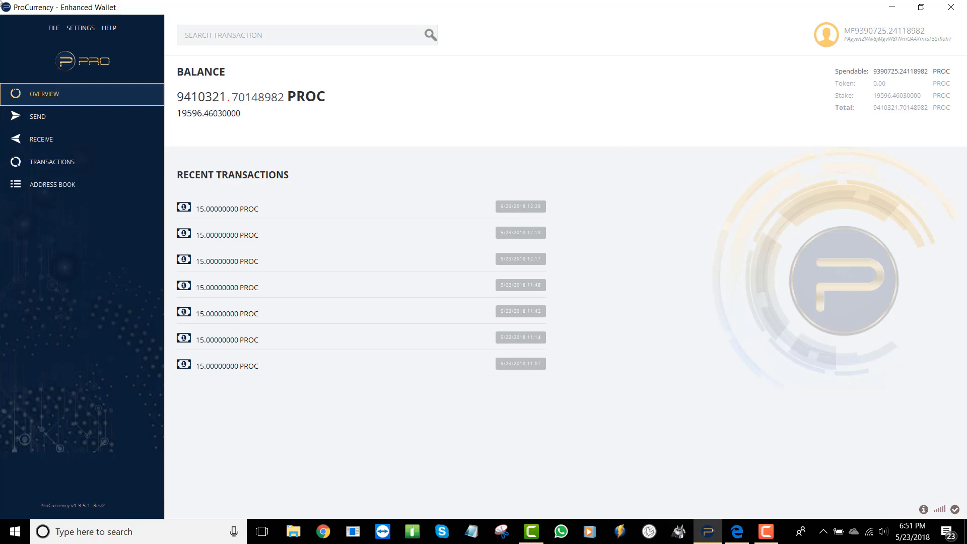
- Bring up the Debug window's RPC Console from the Help menu
{"action": "left_click", "coordinate": [109, 27]}
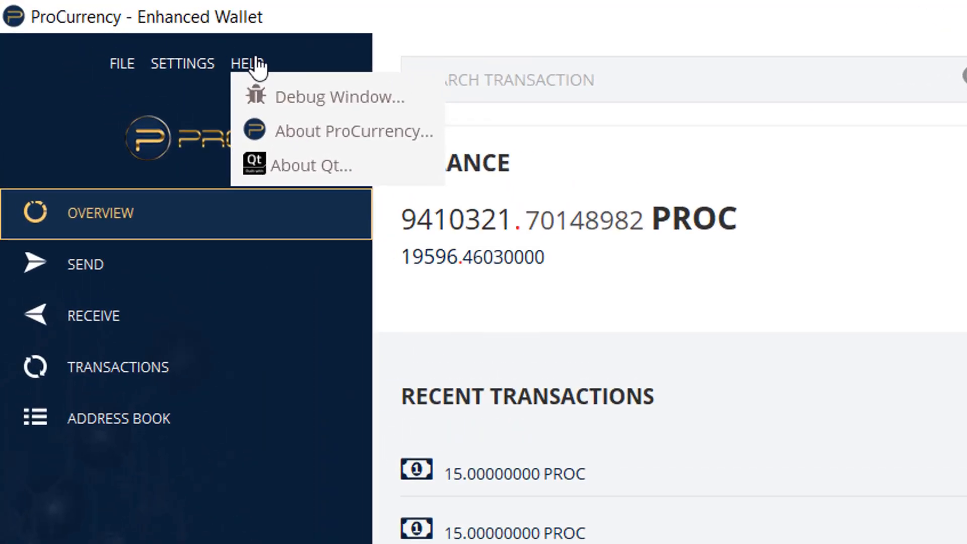
{"action": "left_click", "coordinate": [340, 97]}
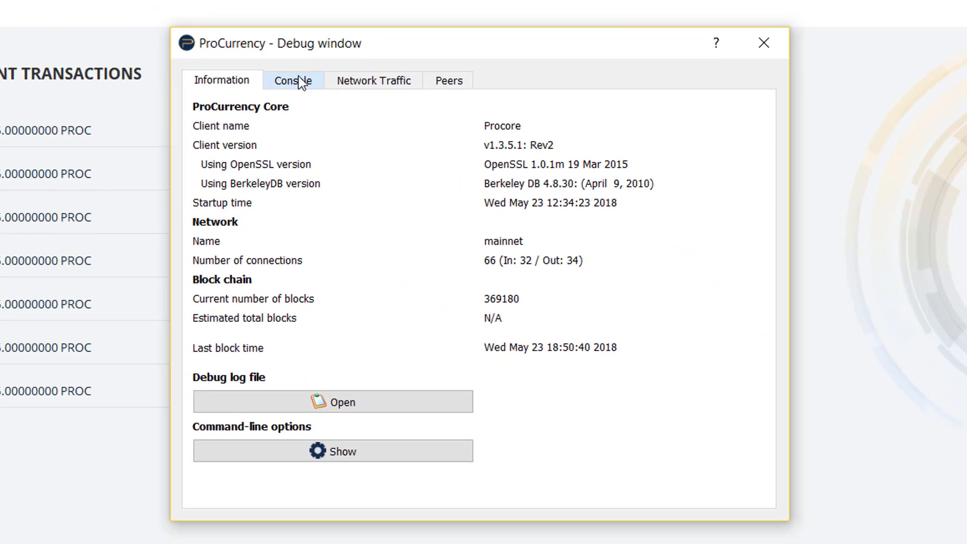
{"action": "left_click", "coordinate": [292, 80]}
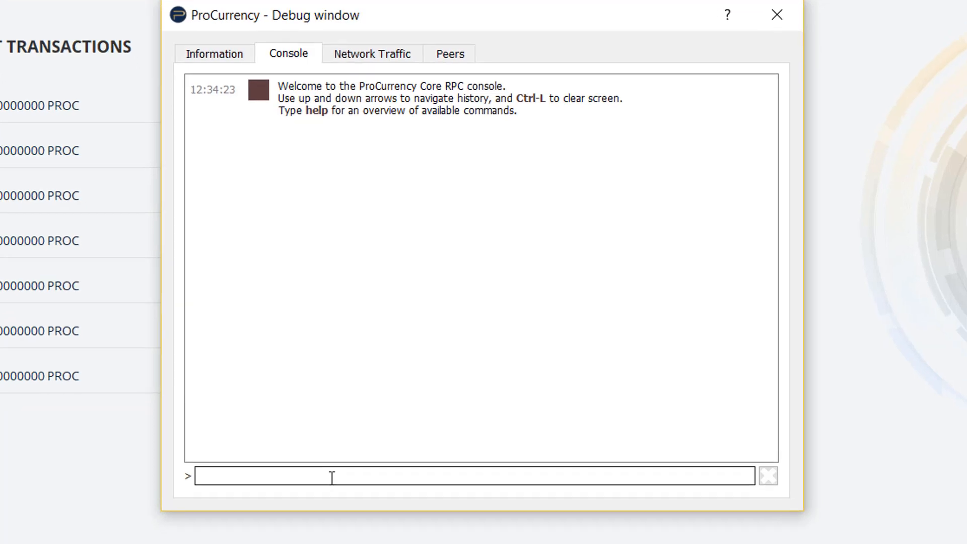
- Run clearwallettransactions in the console, removing 8741 transactions, and note the reload advice
{"action": "type", "text": "clearwallettransa"}
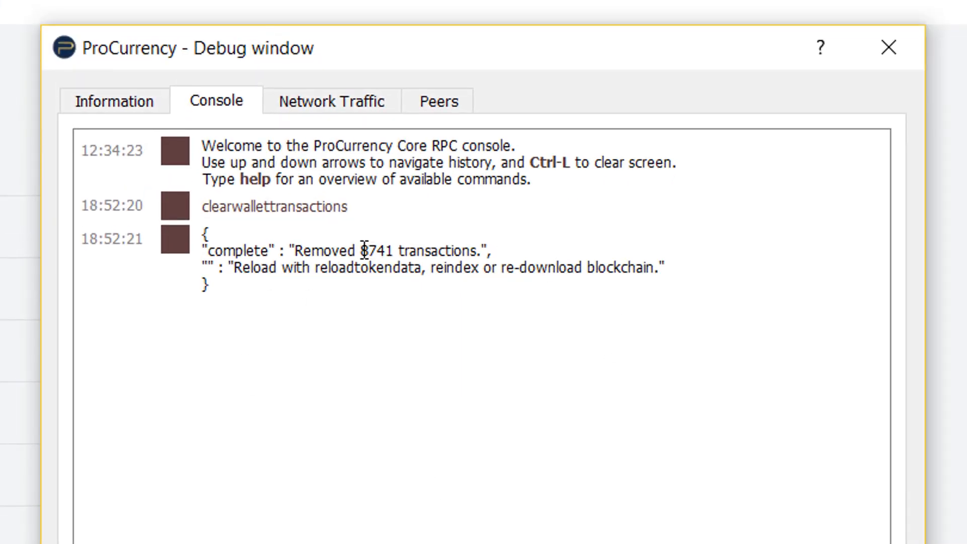
{"action": "double_click", "coordinate": [377, 251]}
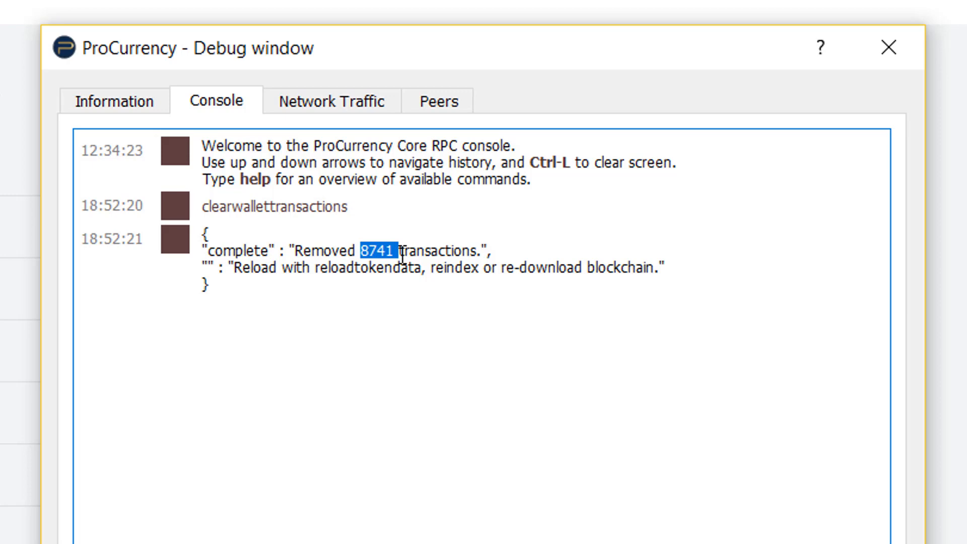
{"action": "left_click", "coordinate": [437, 296]}
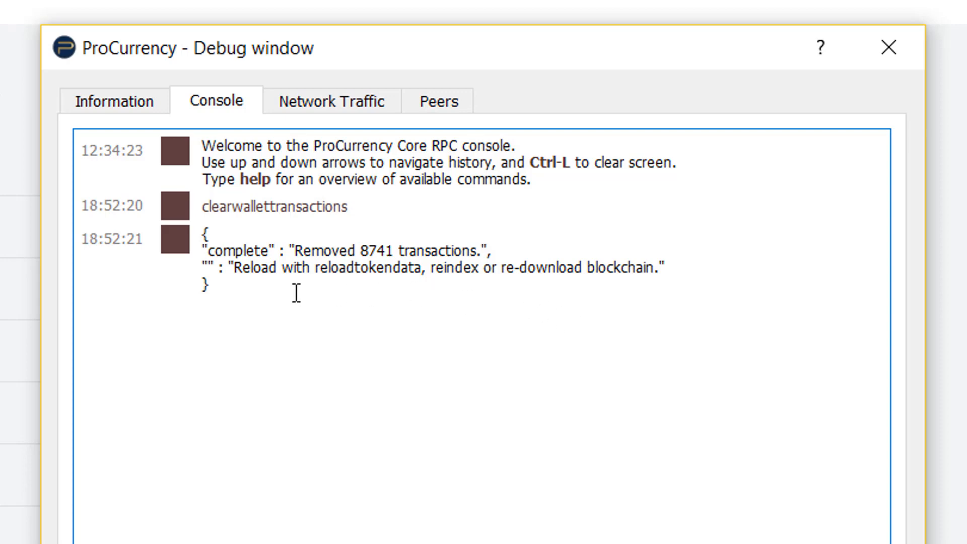
{"action": "double_click", "coordinate": [255, 268]}
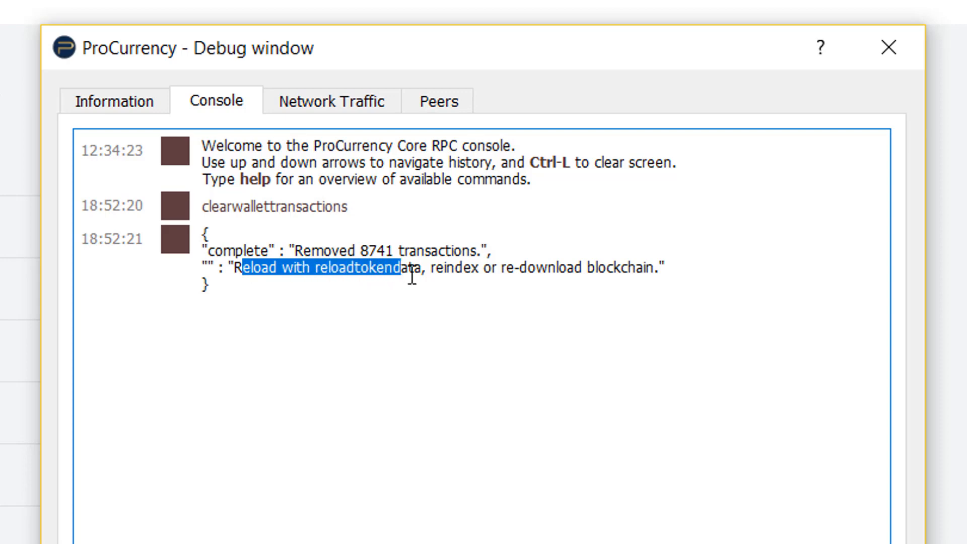
{"action": "mouse_move", "coordinate": [638, 277]}
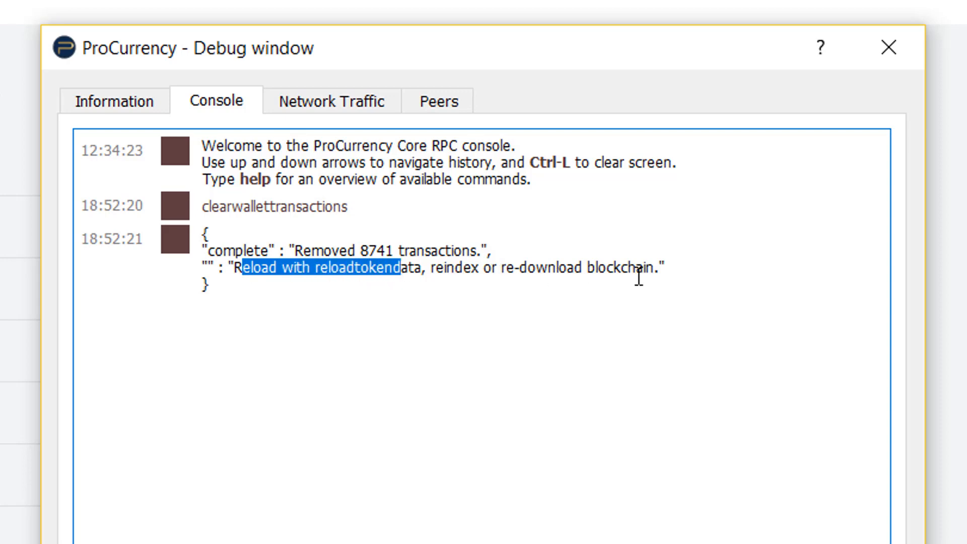
{"action": "mouse_move", "coordinate": [888, 48]}
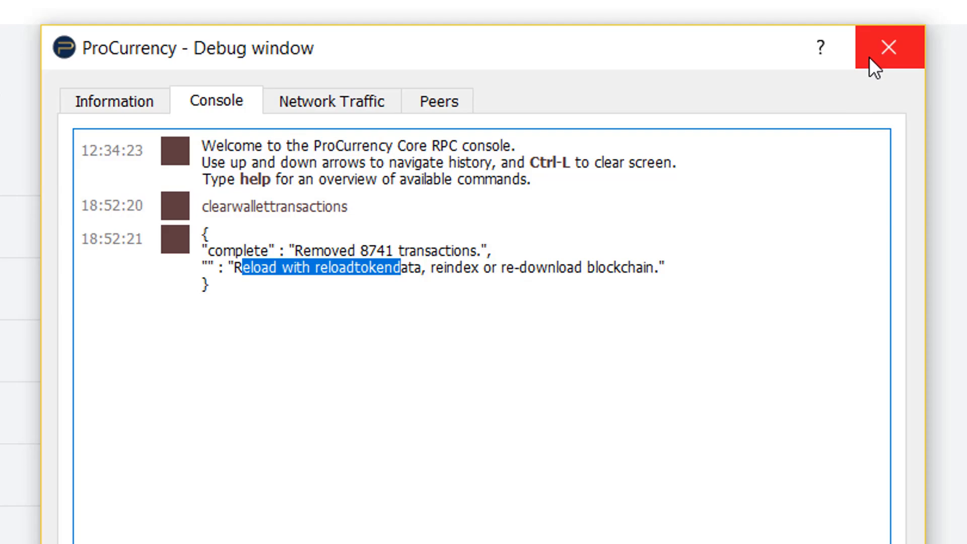
- Close the Debug window and shut down the wallet, leaving the desktop
{"action": "left_click", "coordinate": [891, 47]}
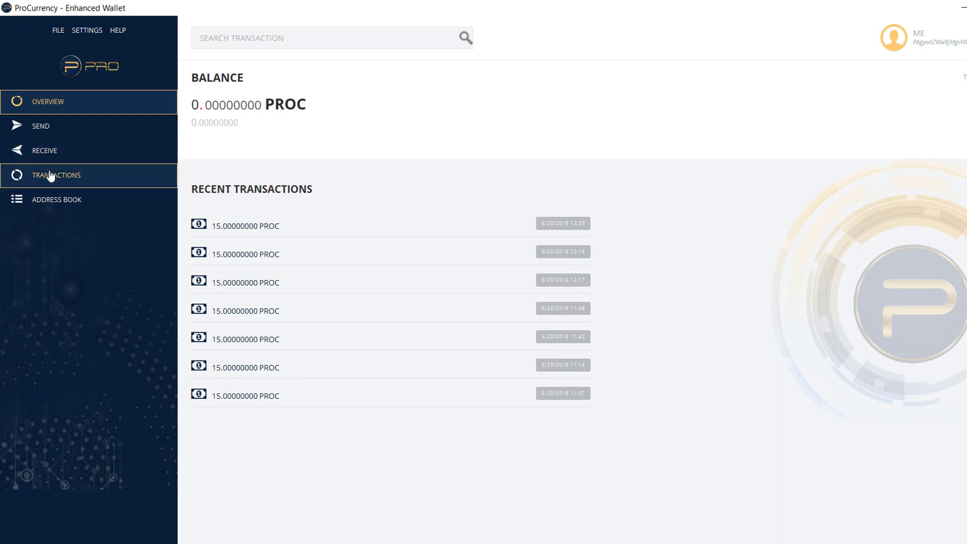
{"action": "left_click", "coordinate": [55, 175]}
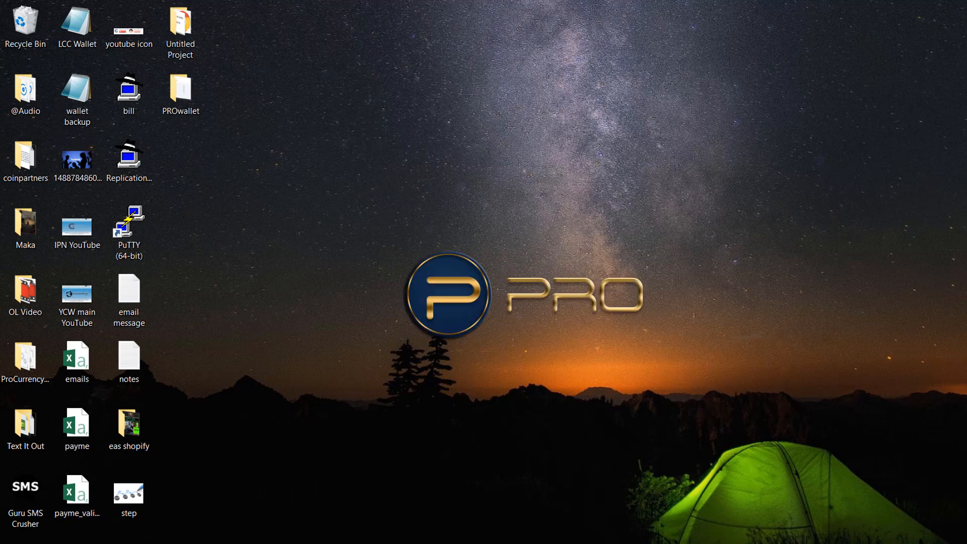
- Relaunch the wallet maximized and confirm Transactions and Receive are empty, returning to Overview
{"action": "double_click", "coordinate": [26, 358]}
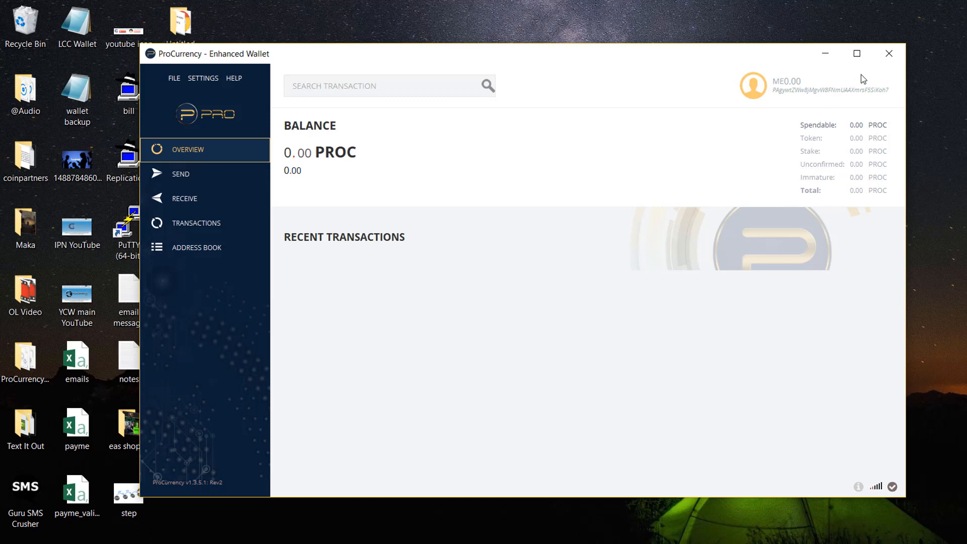
{"action": "left_click", "coordinate": [856, 52]}
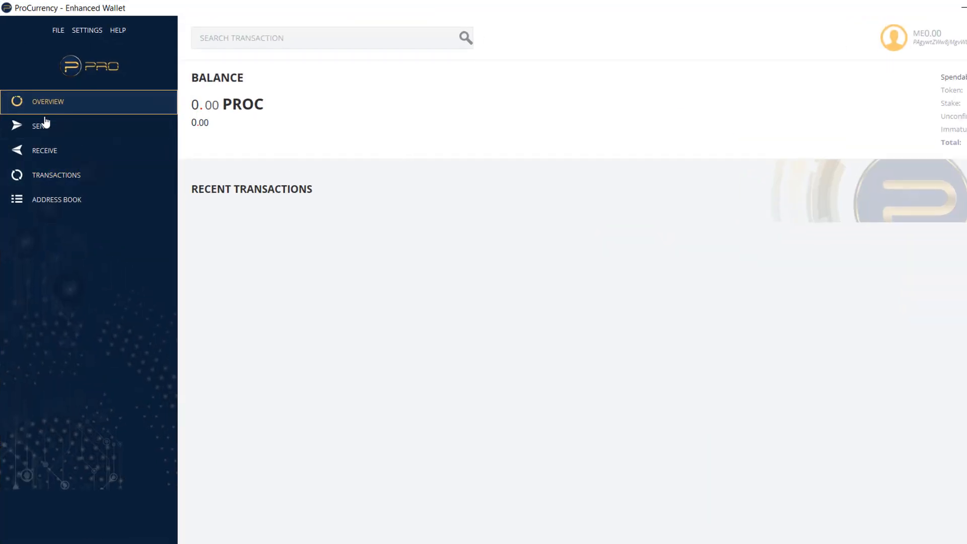
{"action": "left_click", "coordinate": [56, 175]}
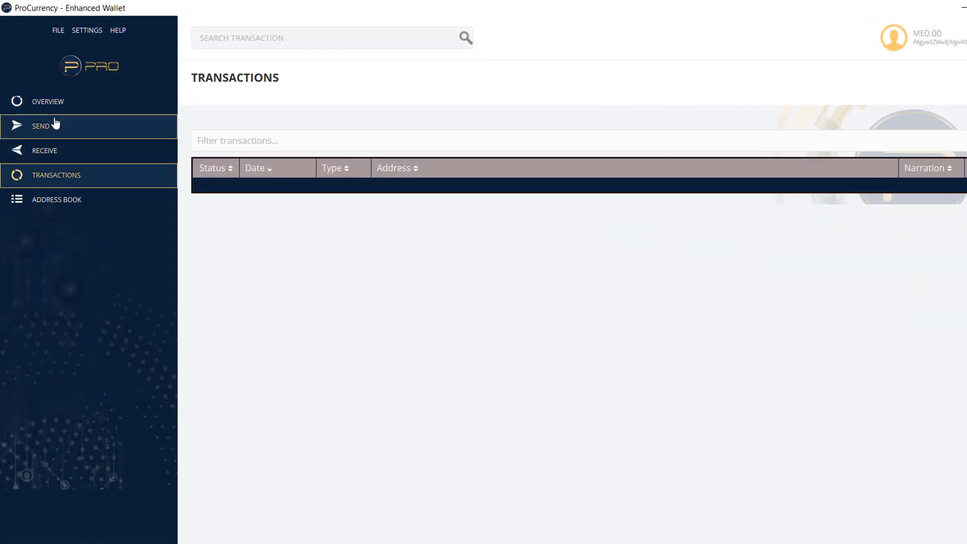
{"action": "left_click", "coordinate": [44, 151]}
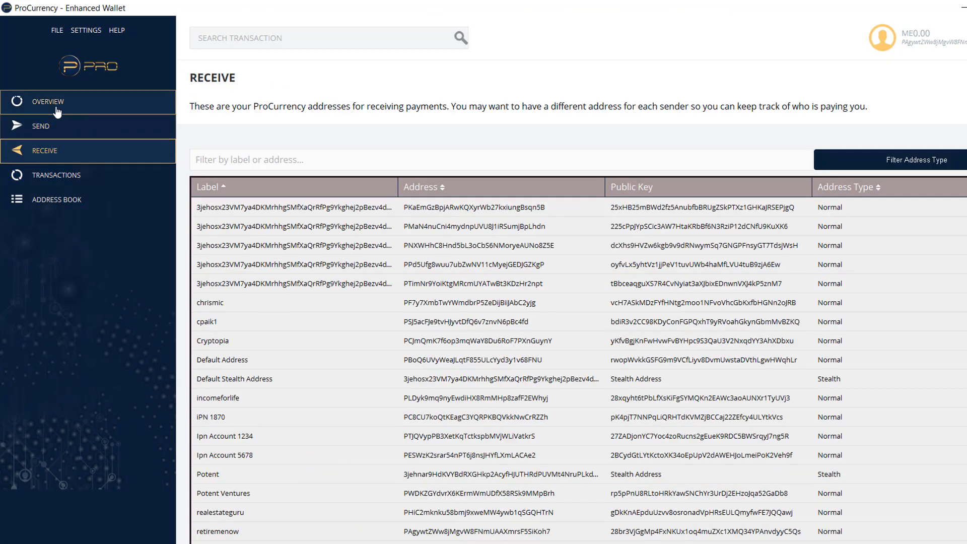
{"action": "left_click", "coordinate": [47, 102]}
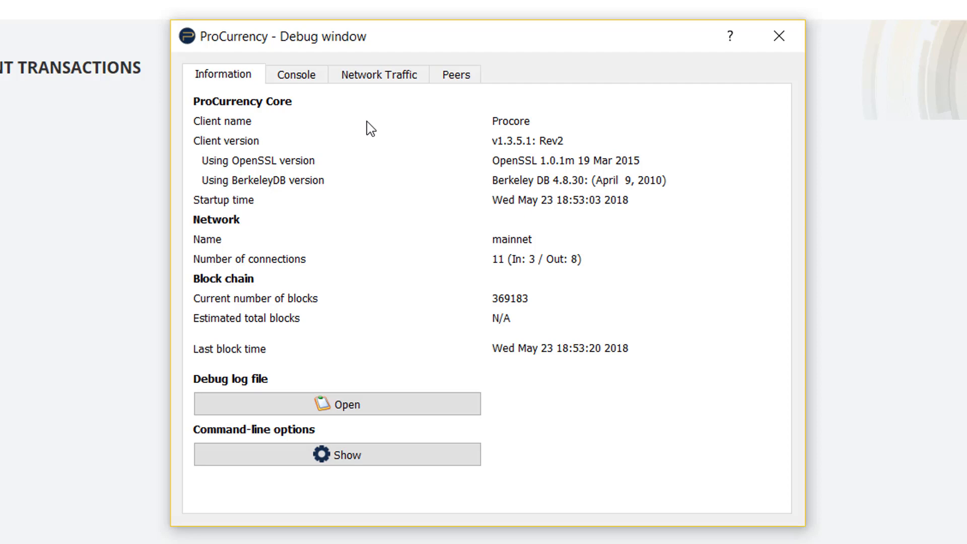
- Run 'scanforalltxns 310000' in the RPC console until Scan complete appears
{"action": "left_click", "coordinate": [296, 74]}
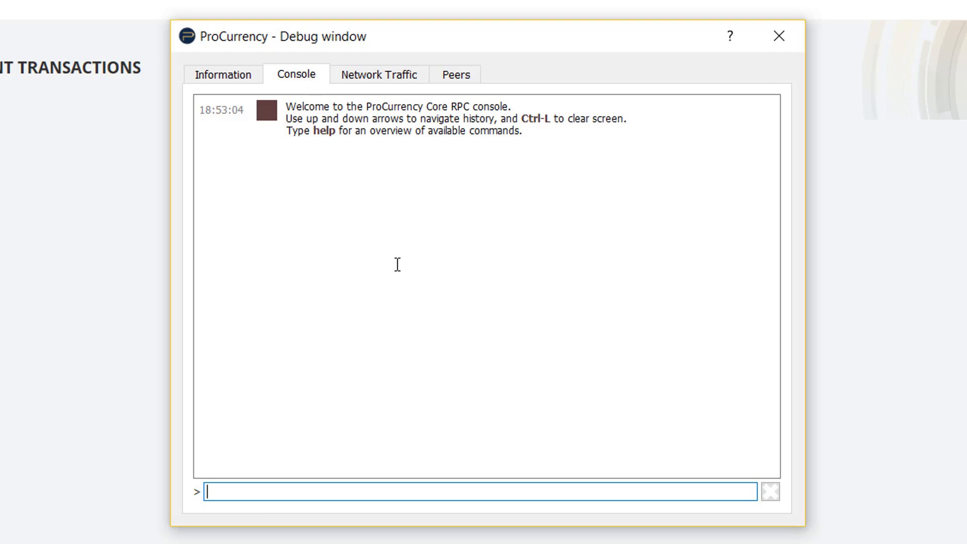
{"action": "mouse_move", "coordinate": [338, 490]}
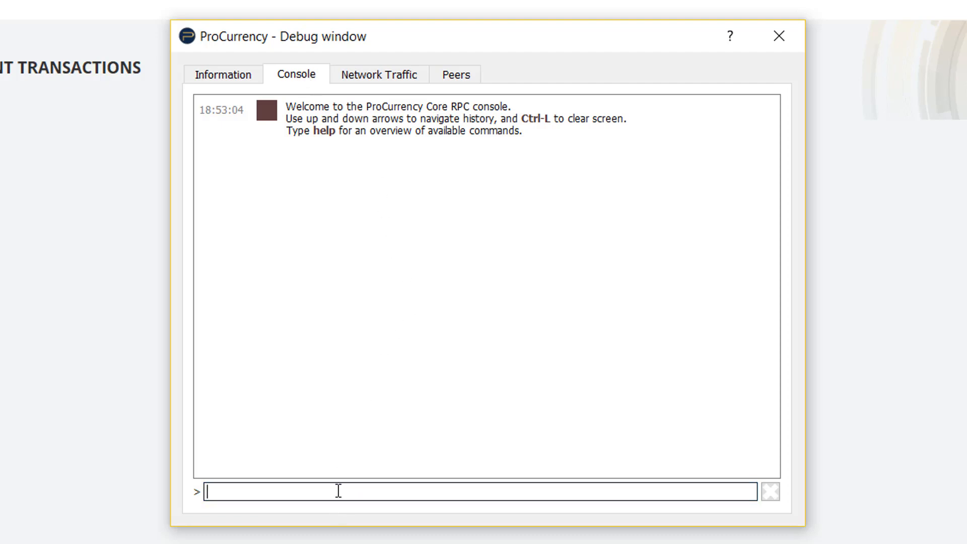
{"action": "type", "text": "scan"}
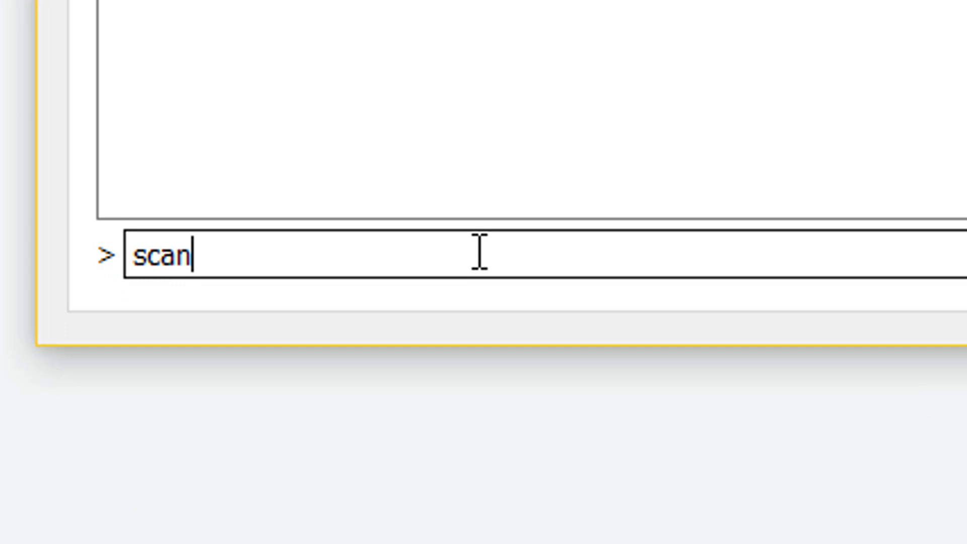
{"action": "type", "text": "for"}
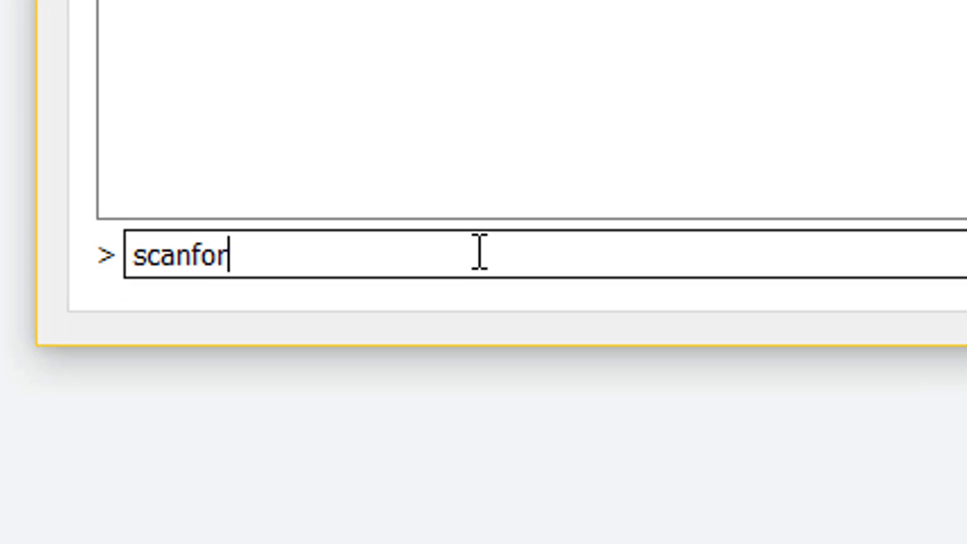
{"action": "type", "text": "all"}
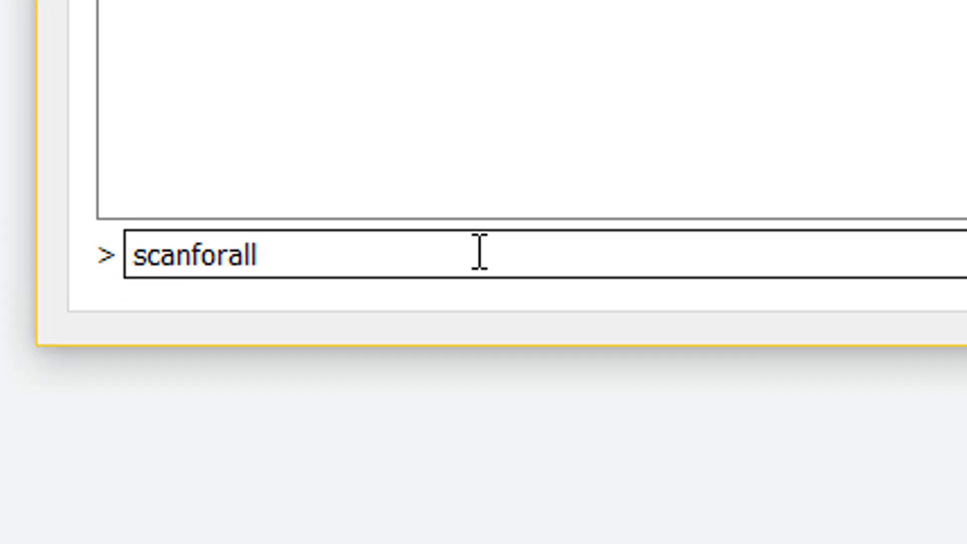
{"action": "type", "text": "txns"}
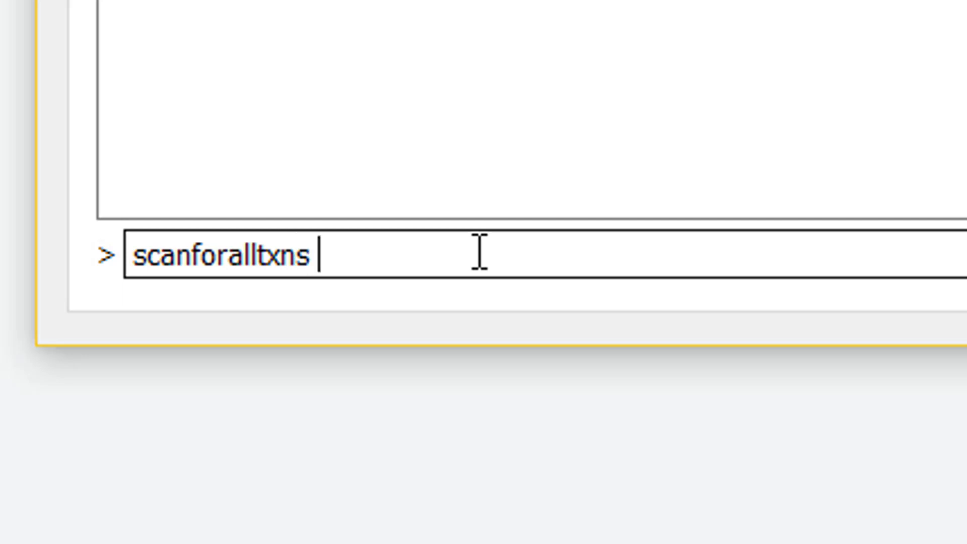
{"action": "type", "text": "3100"}
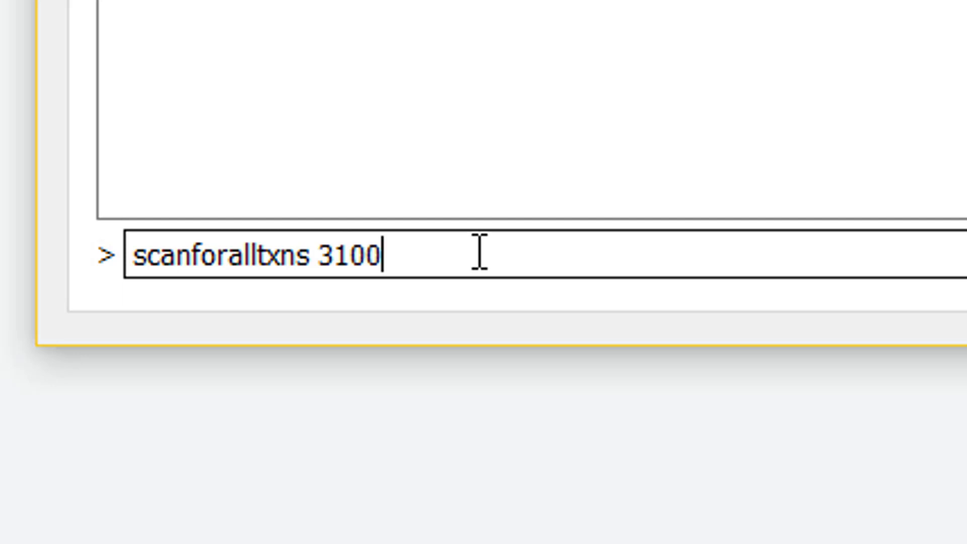
{"action": "type", "text": "00"}
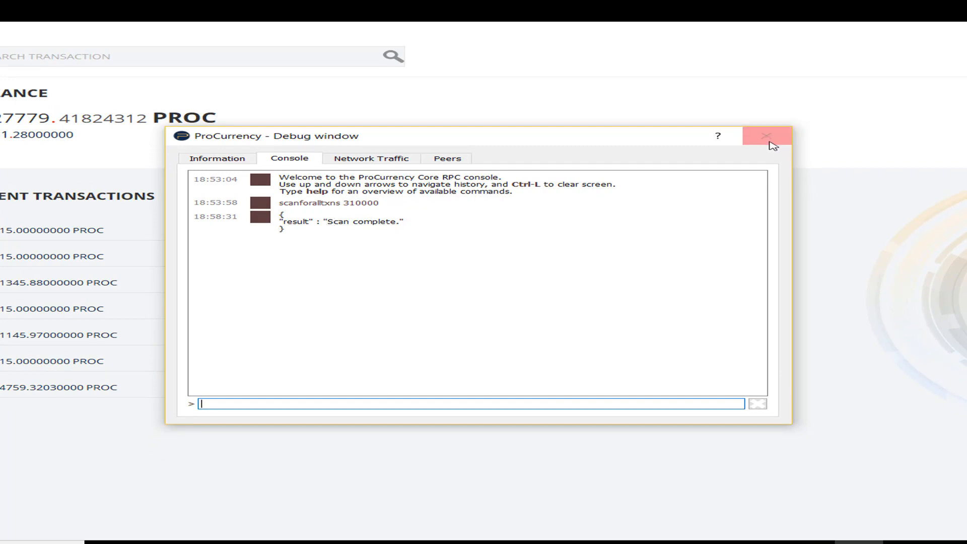
- Close the Debug window after the scan and exit the wallet
{"action": "left_click", "coordinate": [768, 136]}
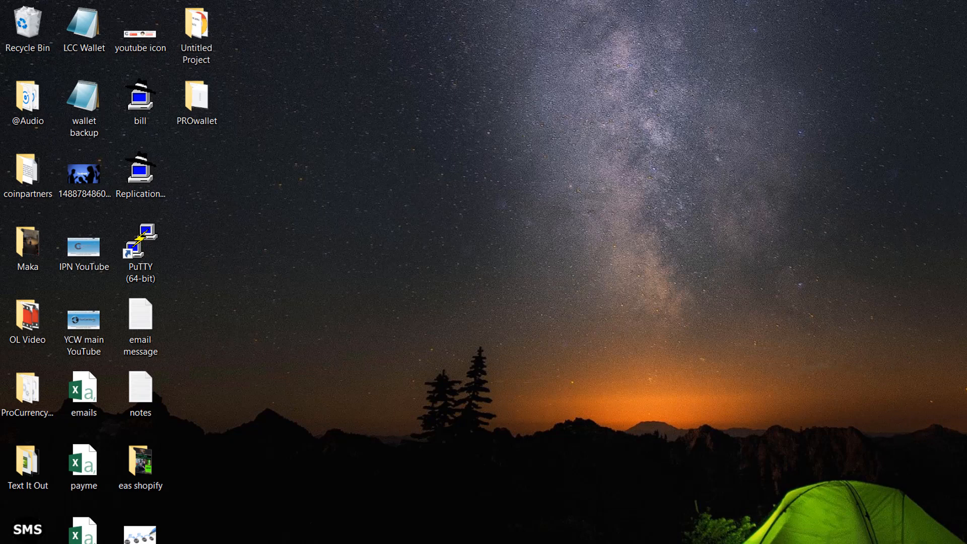
- Relaunch the ProCurrency wallet from its desktop shortcut
{"action": "double_click", "coordinate": [28, 389]}
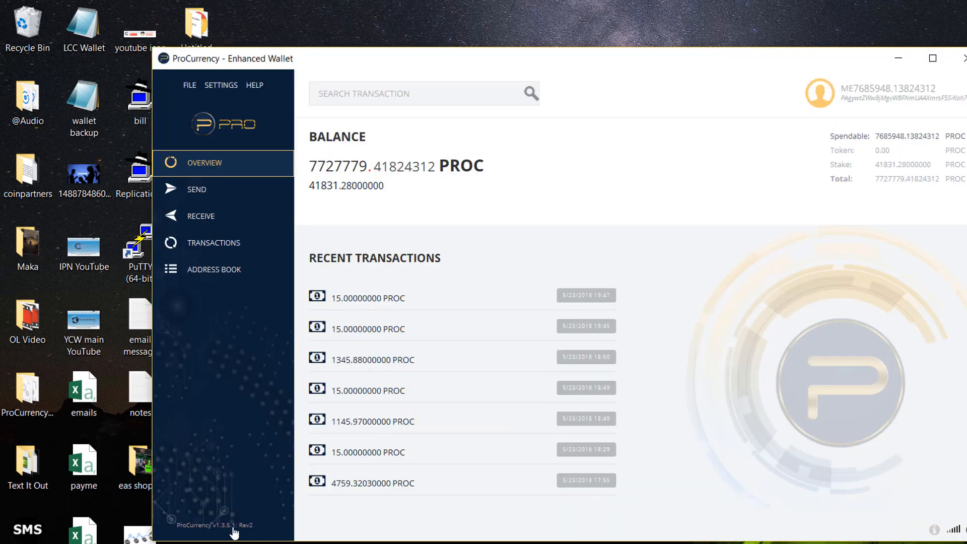
{"action": "mouse_move", "coordinate": [711, 181]}
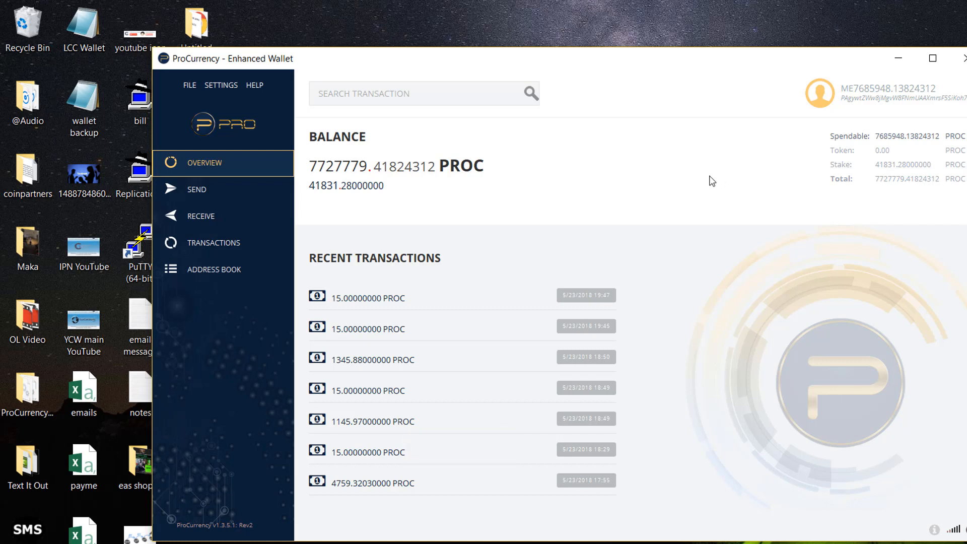
{"action": "mouse_move", "coordinate": [956, 526]}
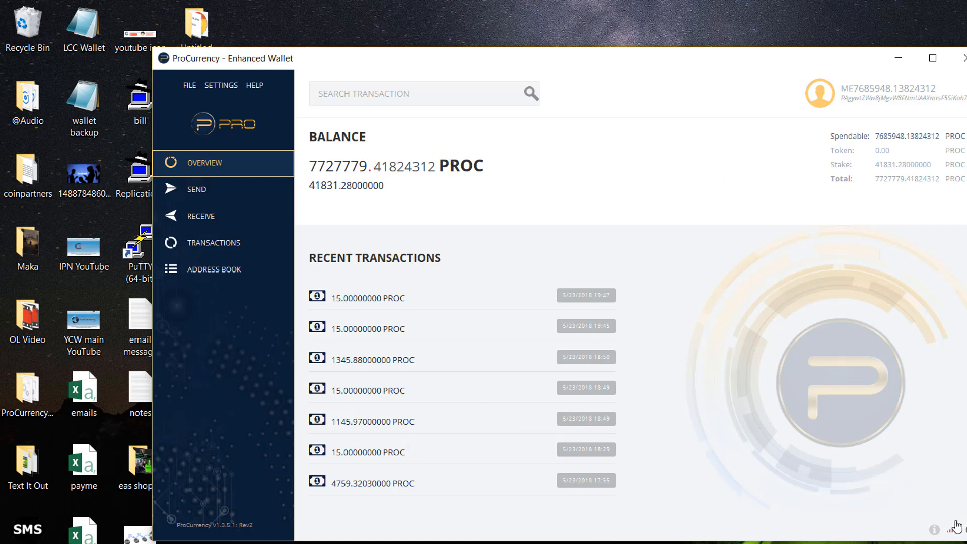
{"action": "mouse_move", "coordinate": [699, 307]}
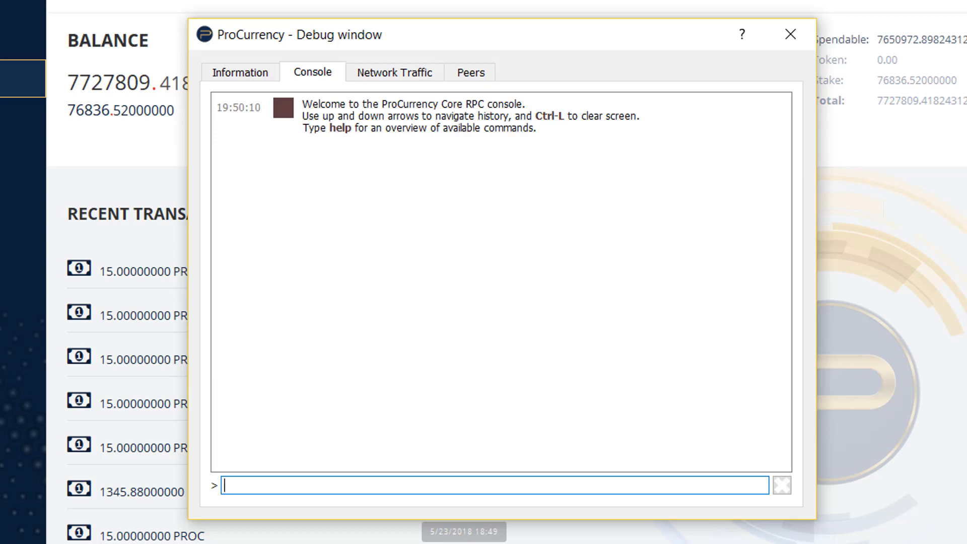
- Run 'scanforalltxns 1' so the balance rises to 9410456.70148982 PROC
{"action": "type", "text": "scanforal"}
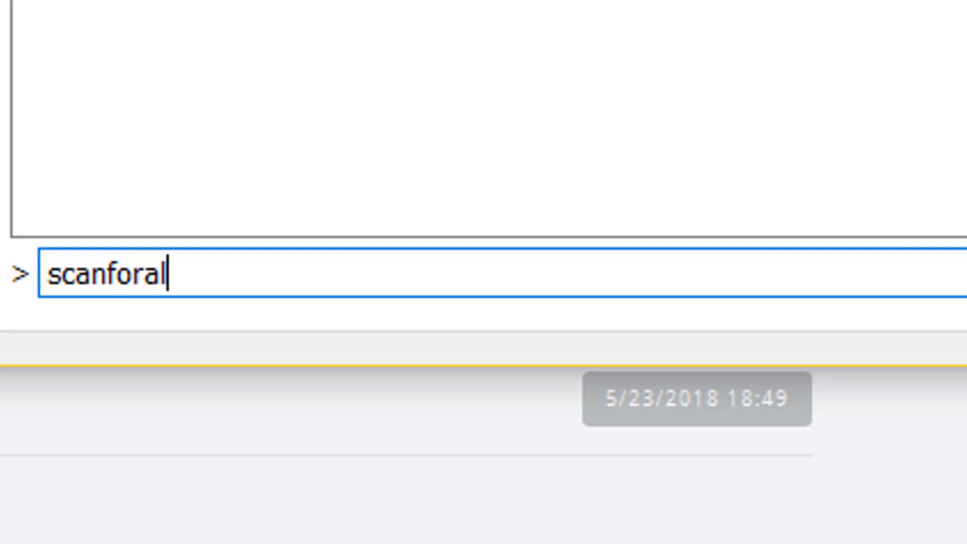
{"action": "type", "text": "t"}
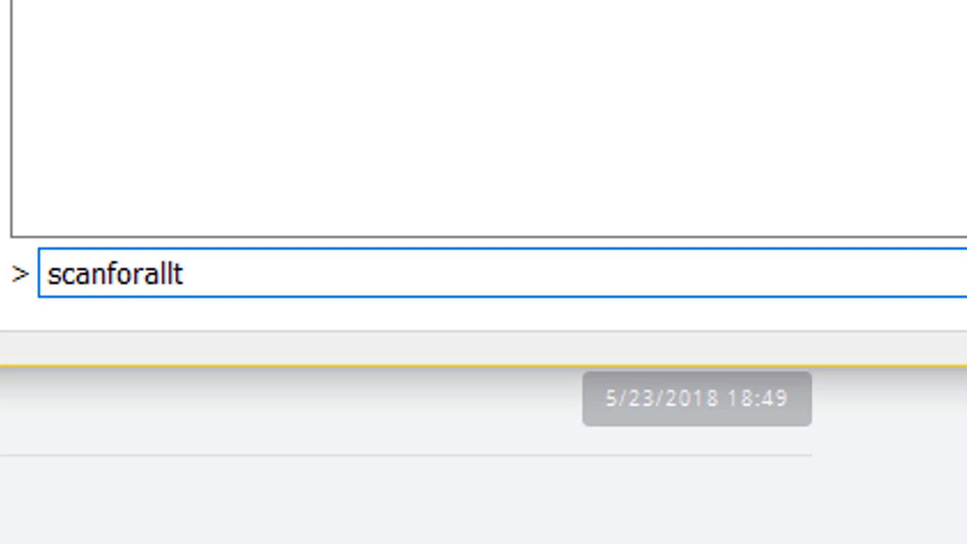
{"action": "type", "text": "xn"}
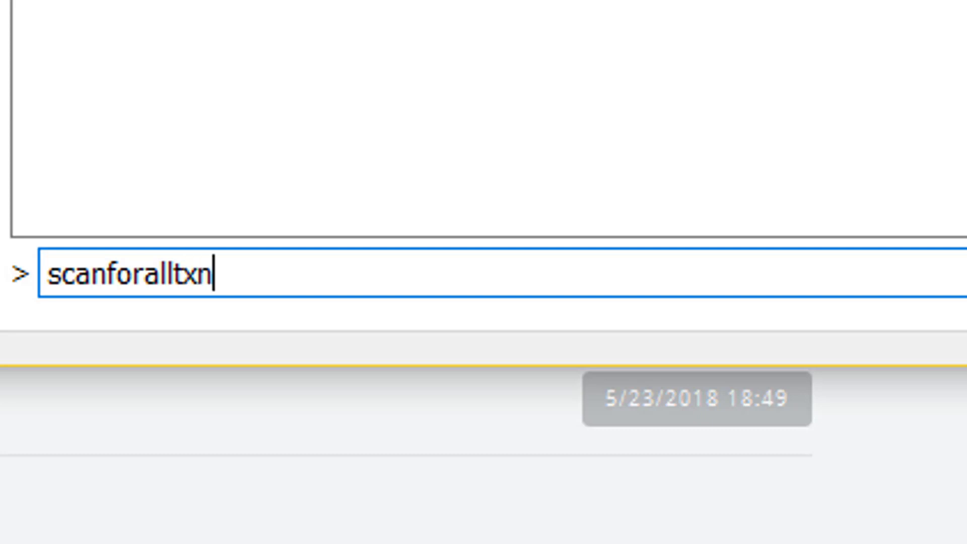
{"action": "type", "text": "s"}
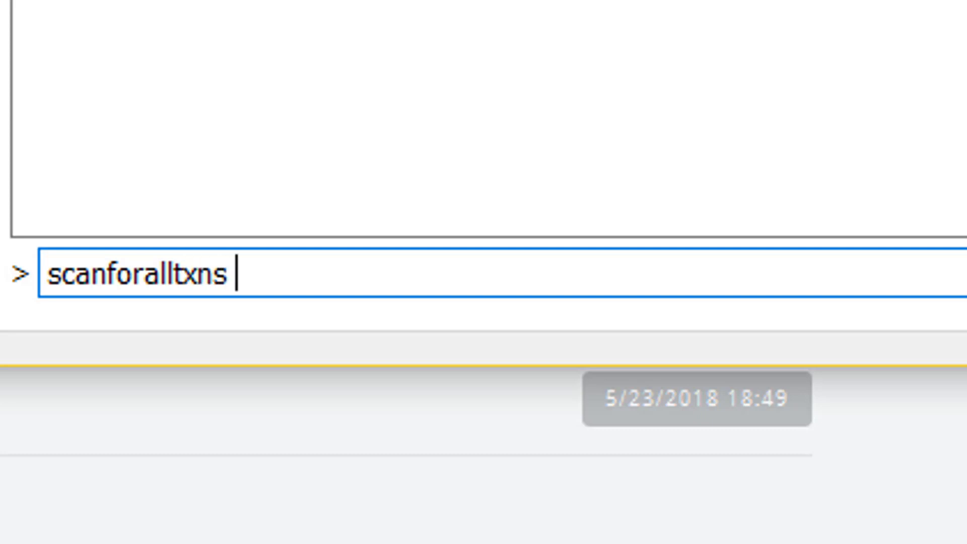
{"action": "type", "text": "1"}
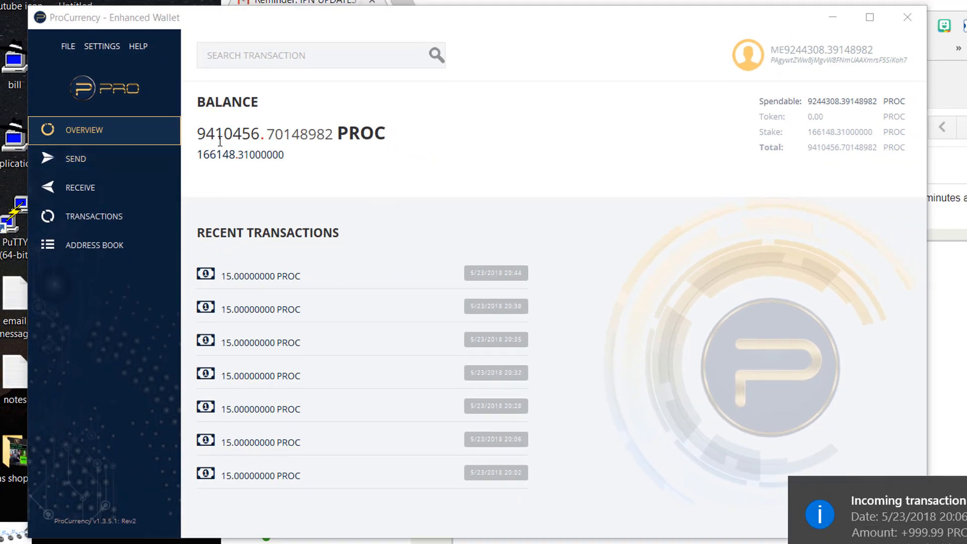
{"action": "mouse_move", "coordinate": [925, 70]}
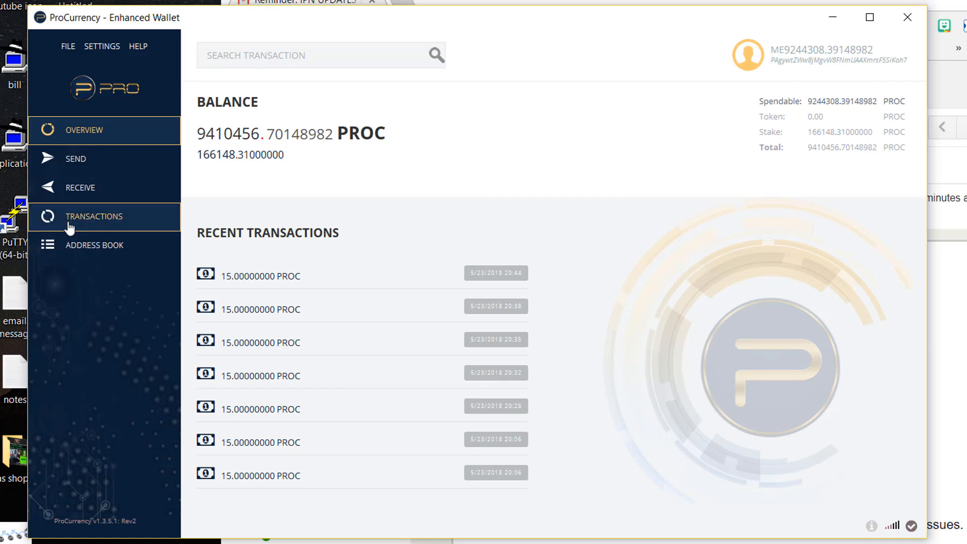
{"action": "mouse_move", "coordinate": [509, 286]}
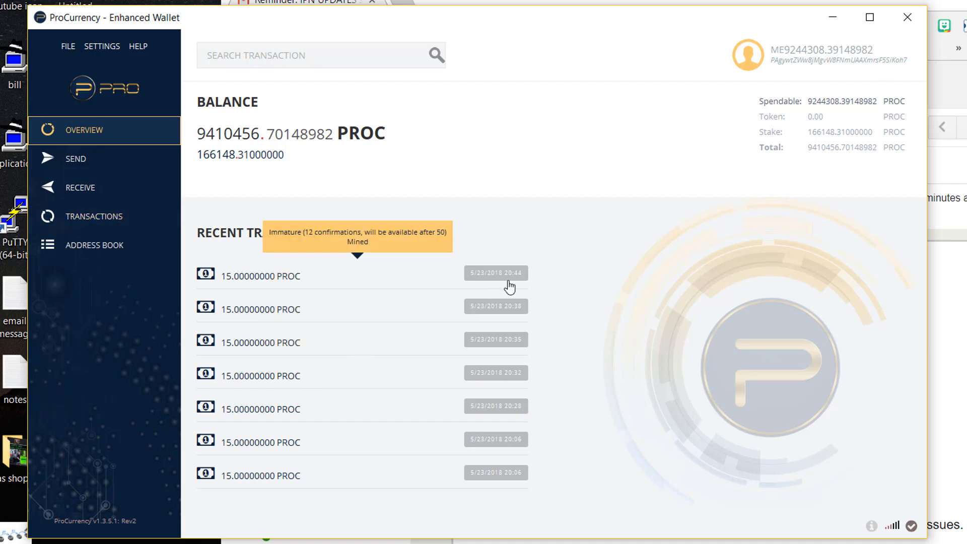
{"action": "mouse_move", "coordinate": [67, 227]}
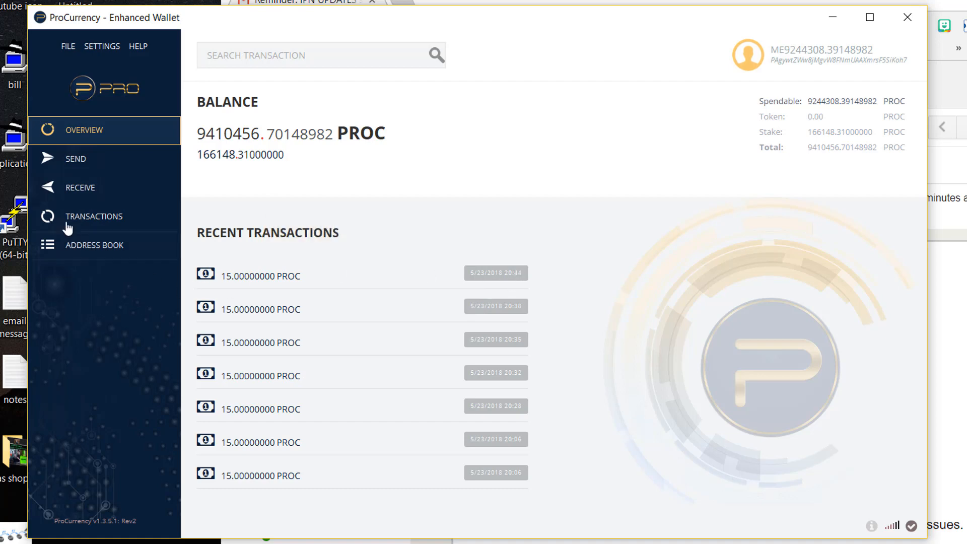
- Show the full Transactions list and review pages 1 through 3 of the history
{"action": "left_click", "coordinate": [94, 216]}
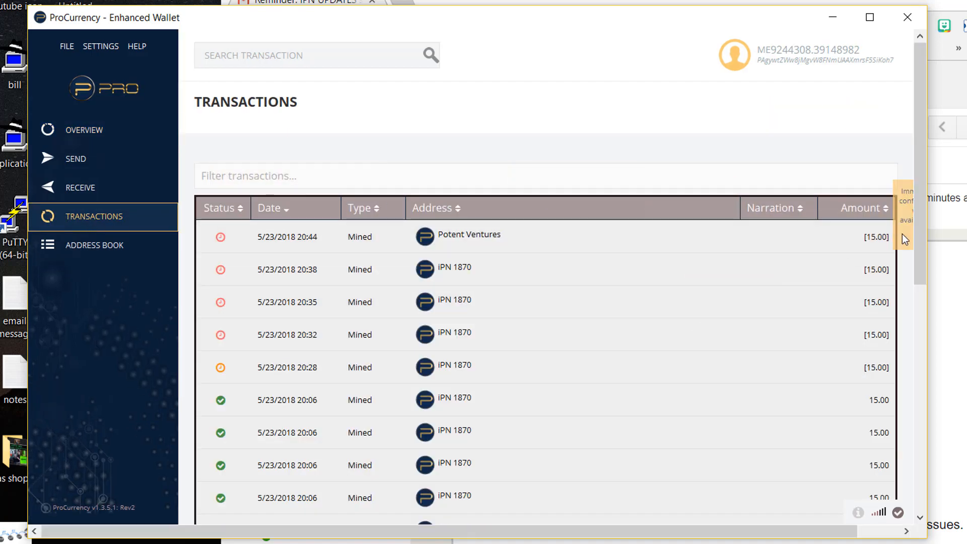
{"action": "scroll", "scroll_direction": "down", "scroll_amount": 3}
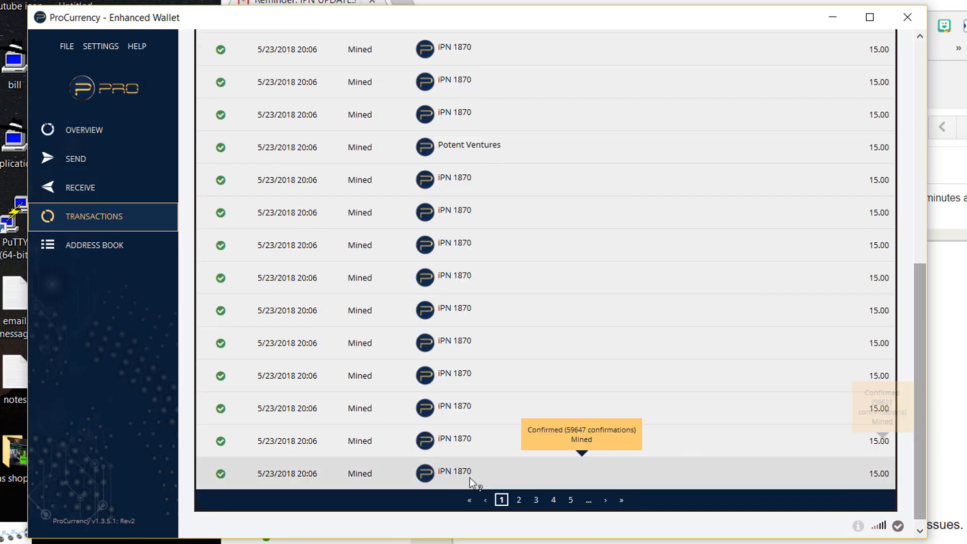
{"action": "left_click", "coordinate": [518, 500]}
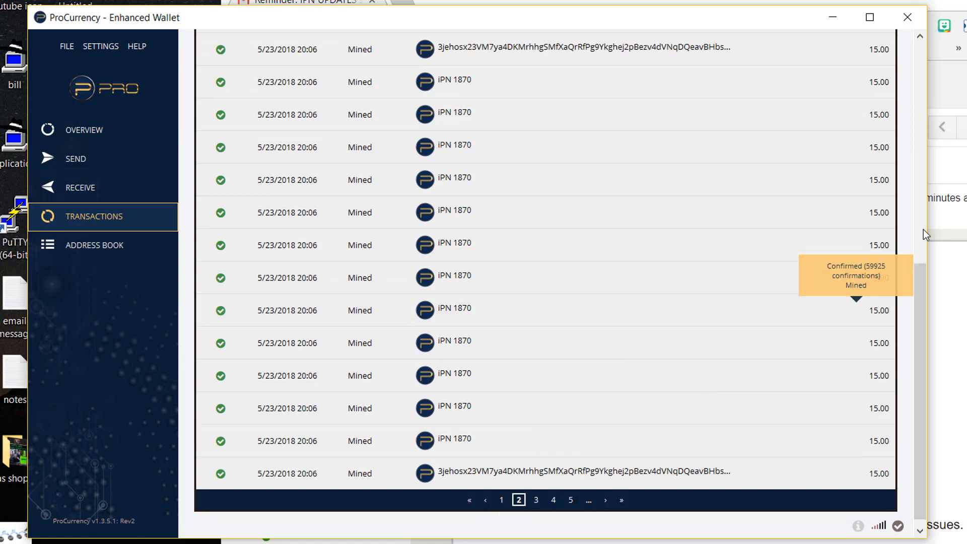
{"action": "scroll", "scroll_direction": "down", "scroll_amount": 3}
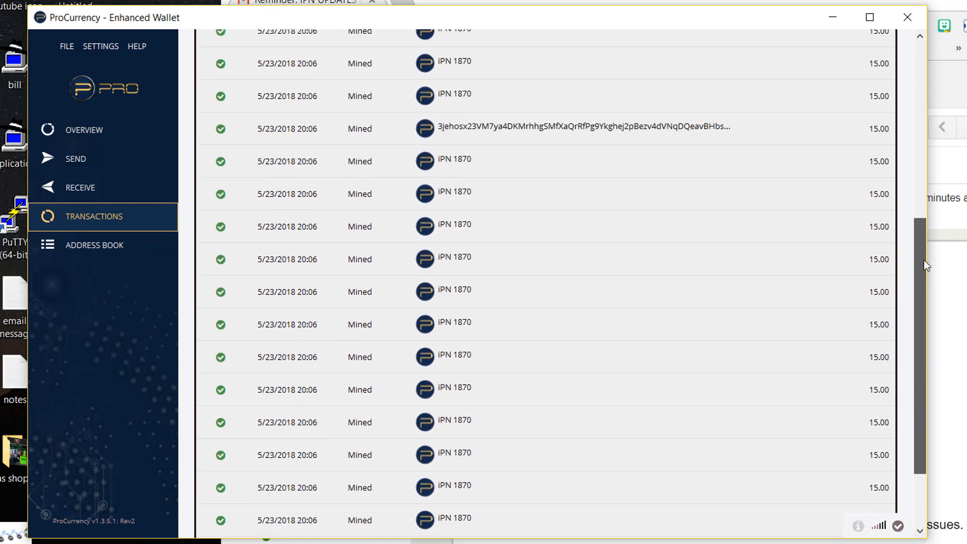
{"action": "left_click", "coordinate": [519, 520]}
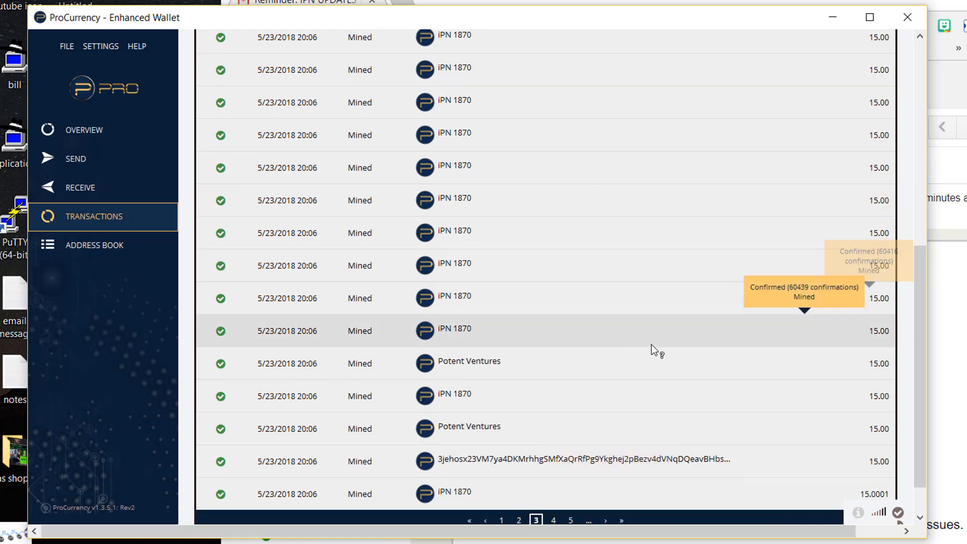
- Page ahead through the history to page 7, confirming the older mined entries show green checkmarks
{"action": "left_click", "coordinate": [570, 520]}
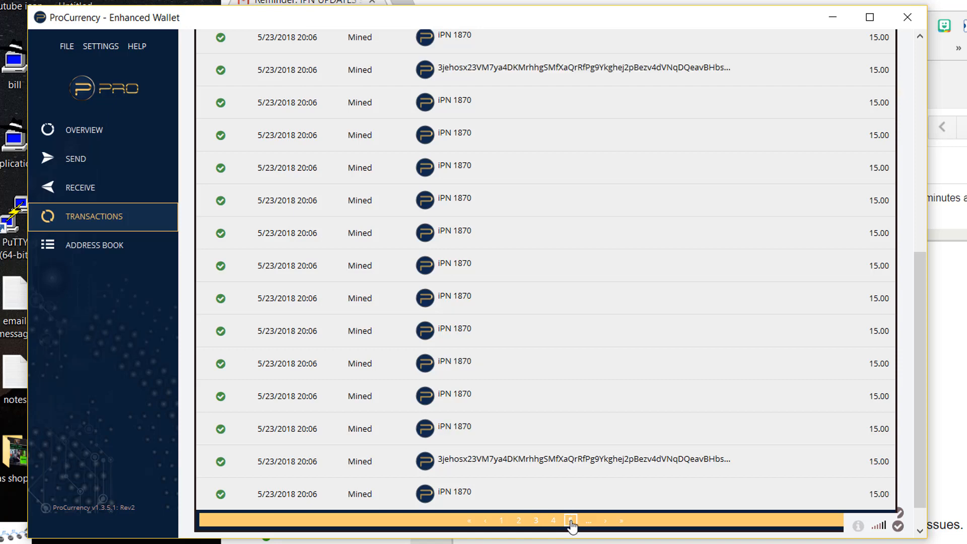
{"action": "left_click", "coordinate": [571, 520]}
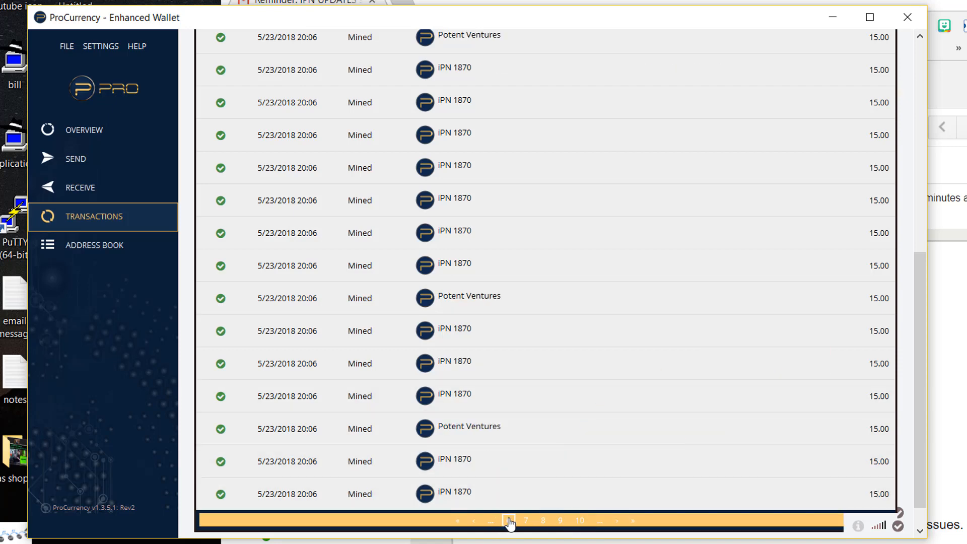
{"action": "left_click", "coordinate": [509, 520]}
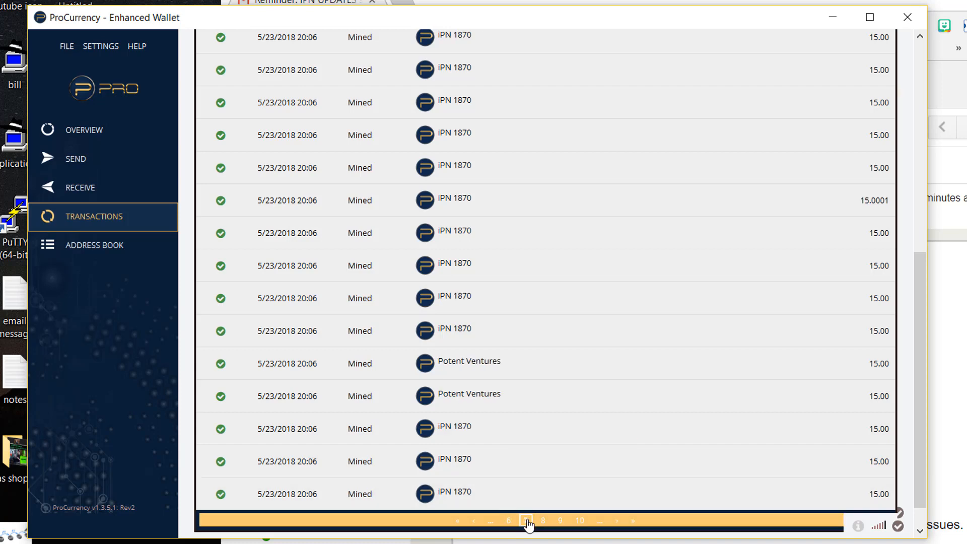
{"action": "left_click", "coordinate": [525, 520]}
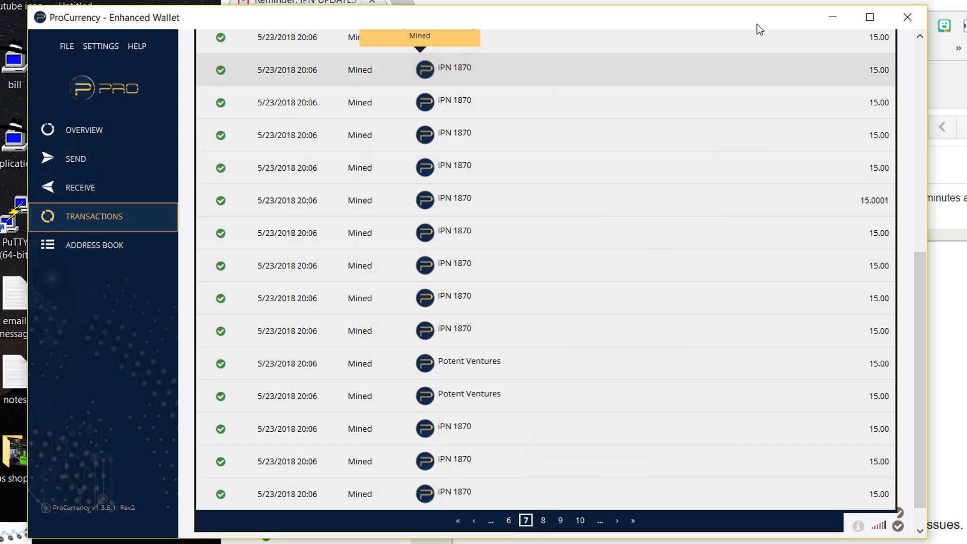